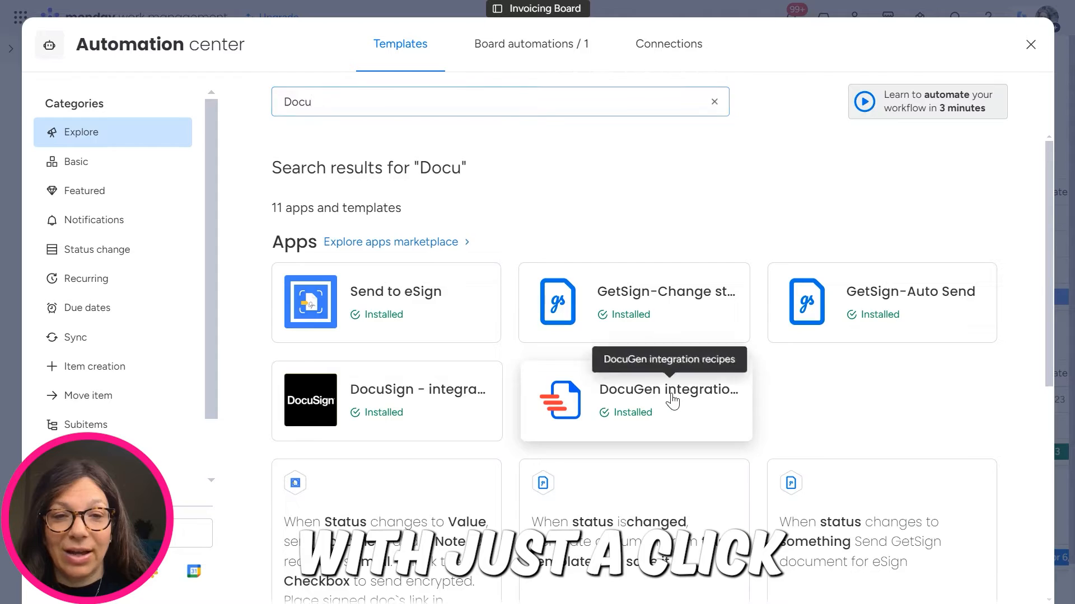
Step: Close the Automation center, glance at the DocuGen View, and return to the Main Table
left_click(1030, 45)
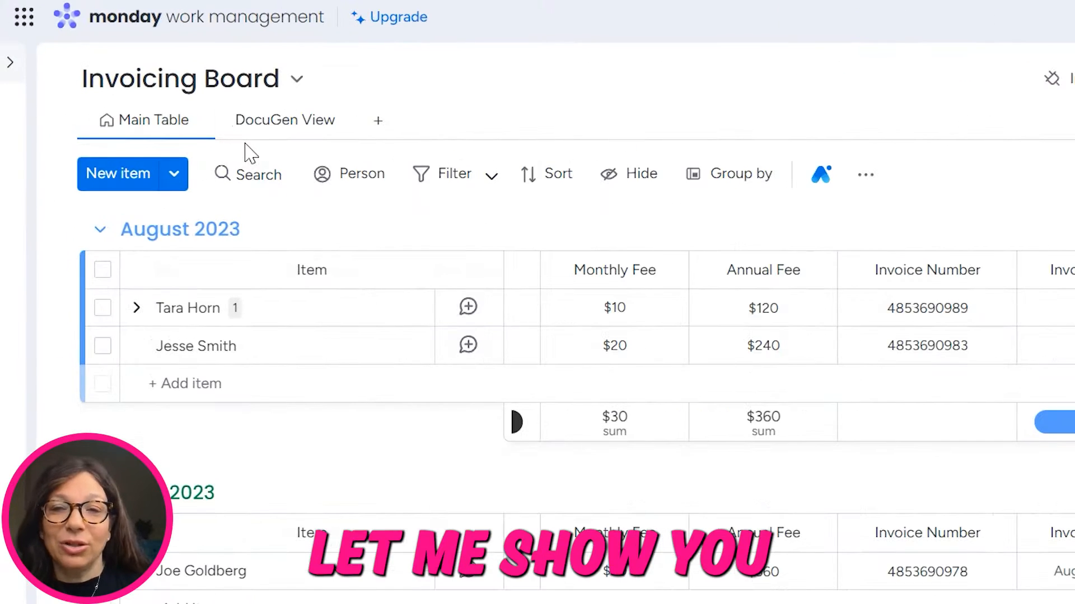
left_click(284, 120)
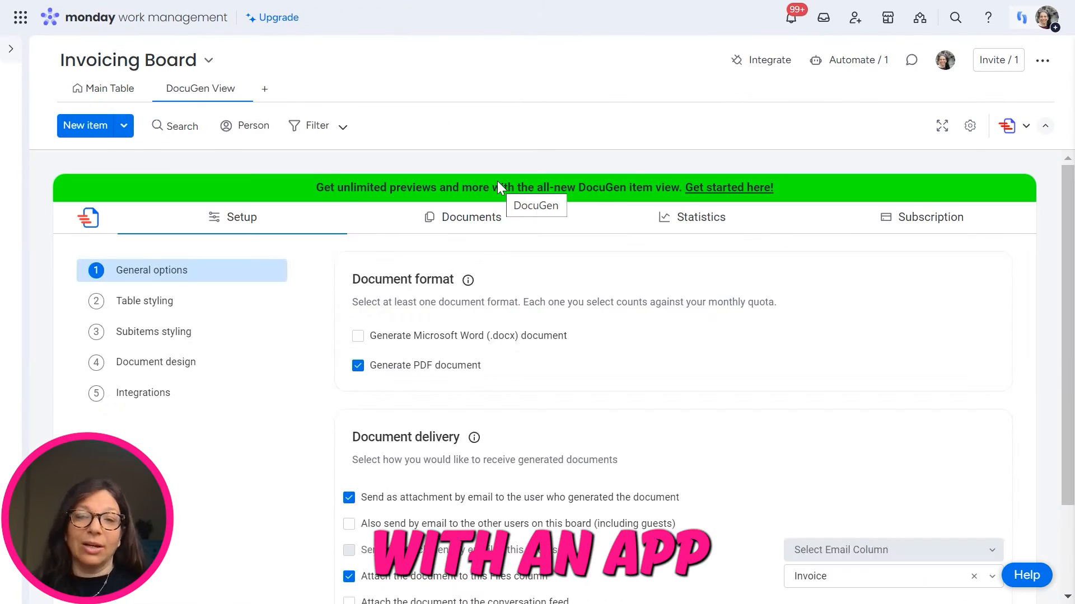
left_click(109, 88)
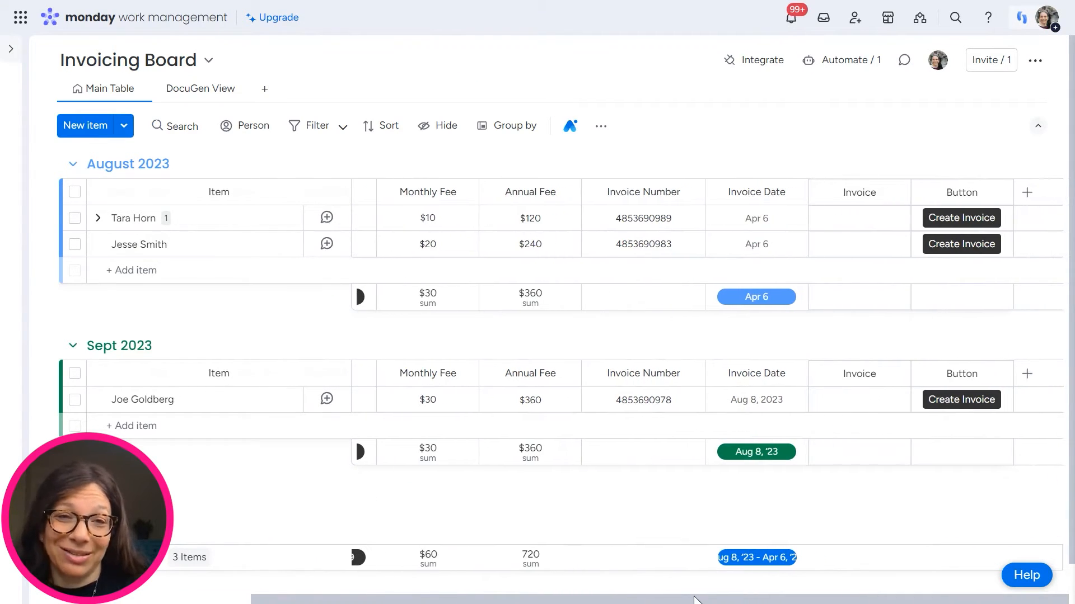
mouse_move(852, 236)
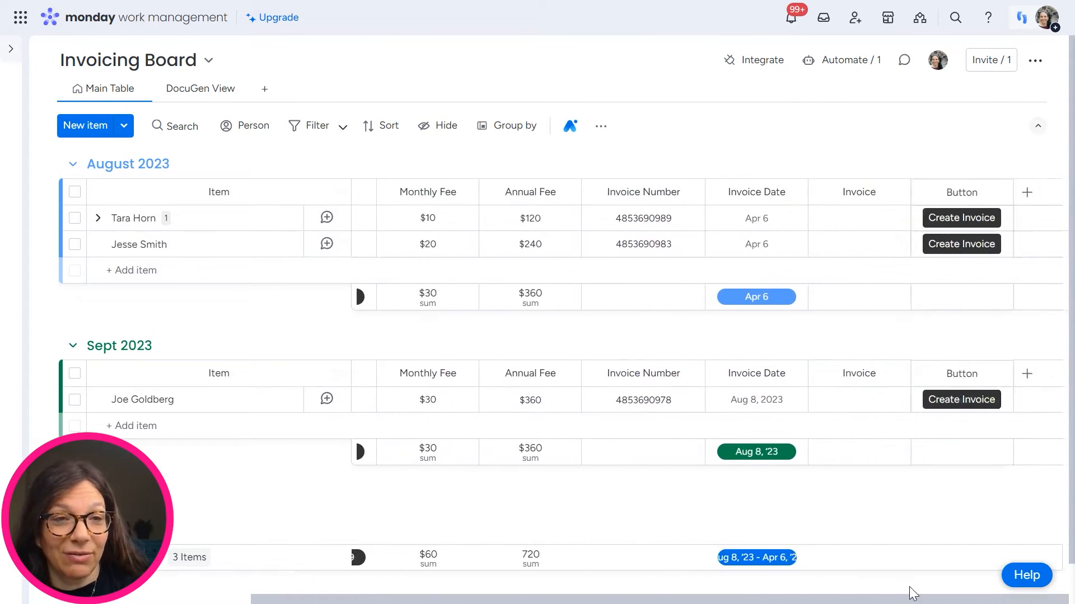
left_click(960, 244)
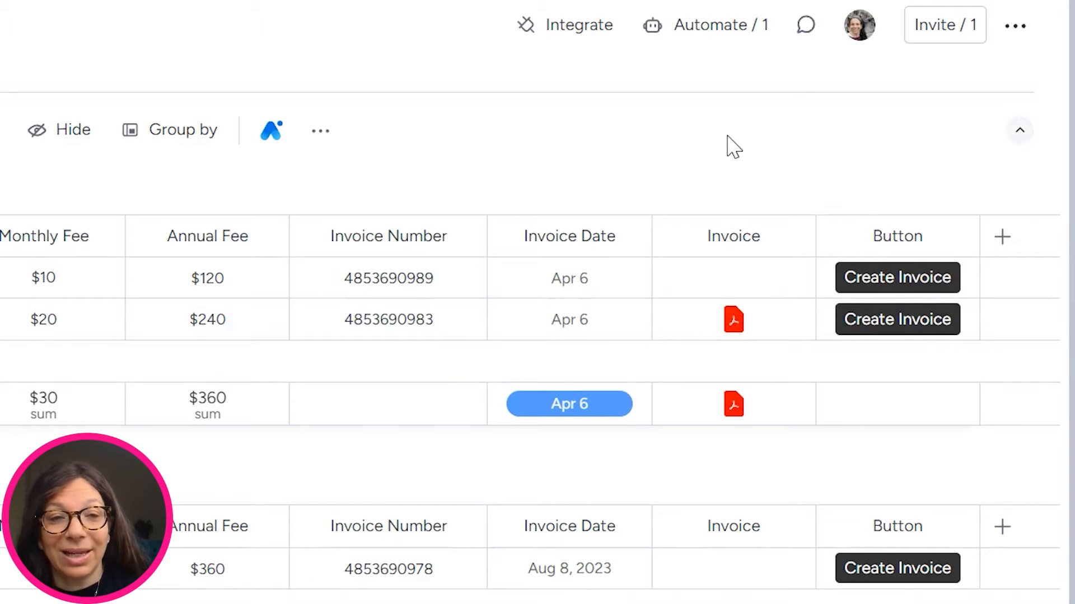
left_click(732, 320)
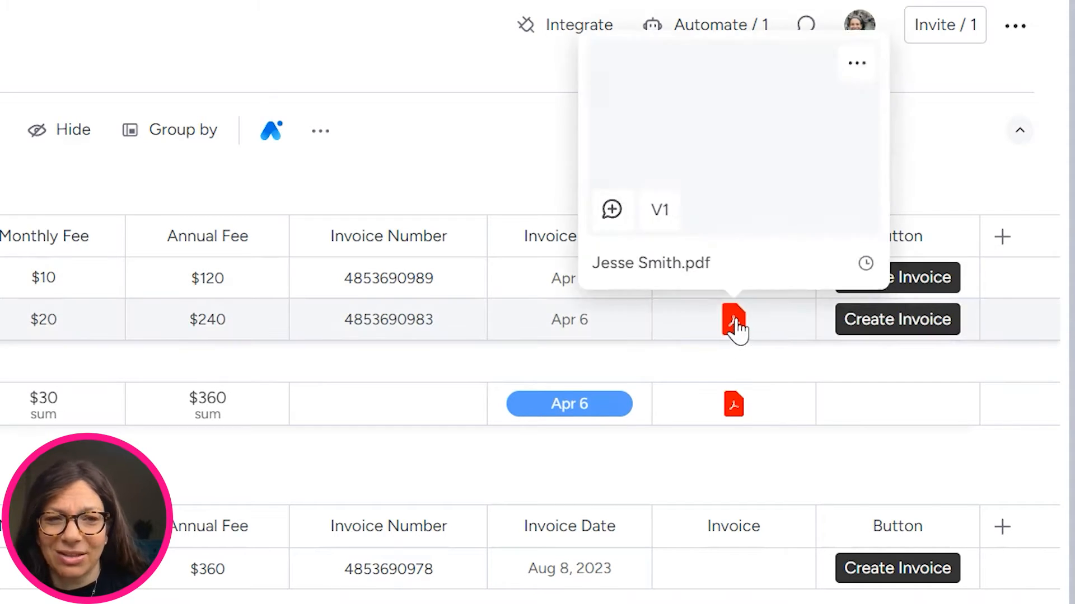
left_click(733, 322)
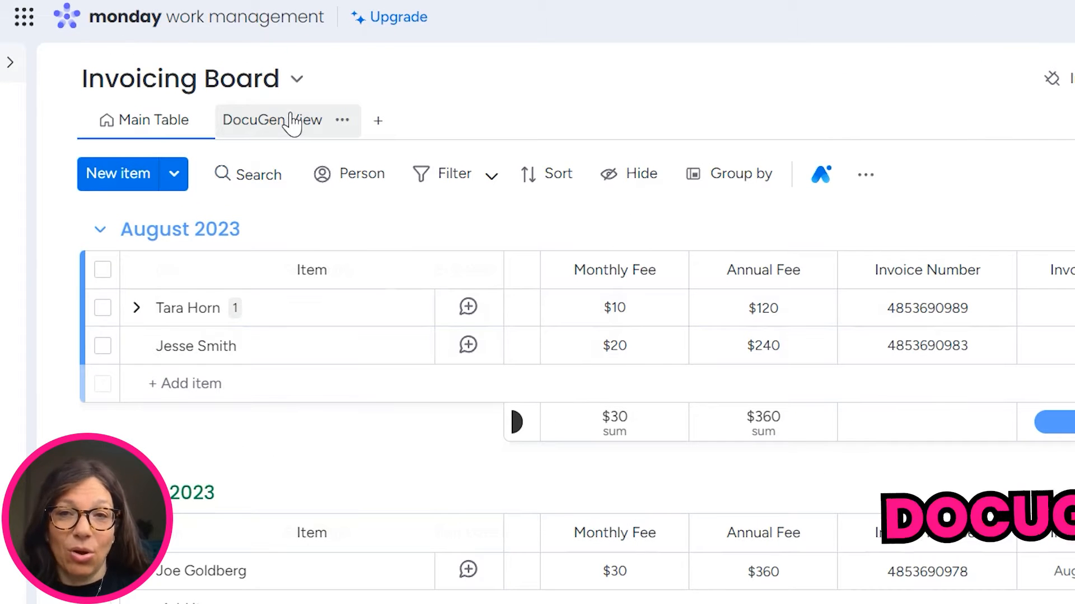
Step: Switch to the board's DocuGen View showing its PDF format and delivery setup
left_click(272, 120)
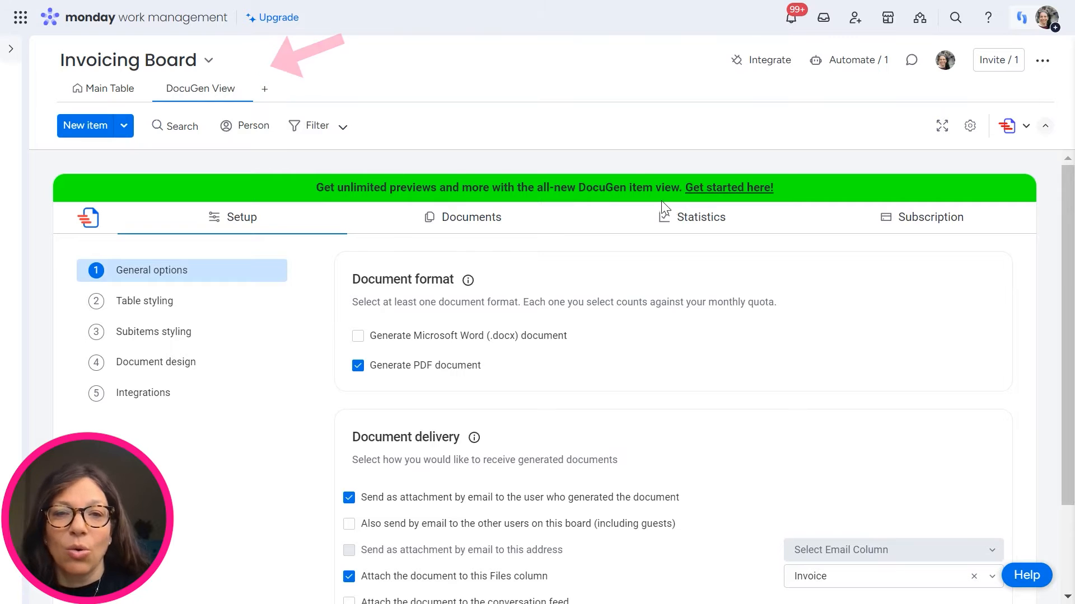
mouse_move(662, 168)
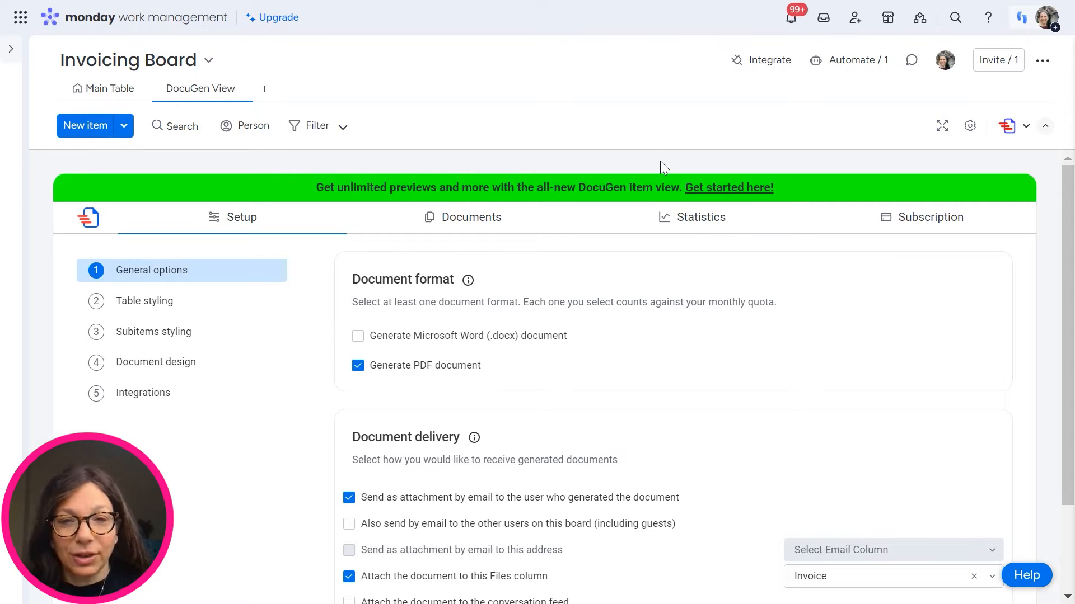
mouse_move(562, 174)
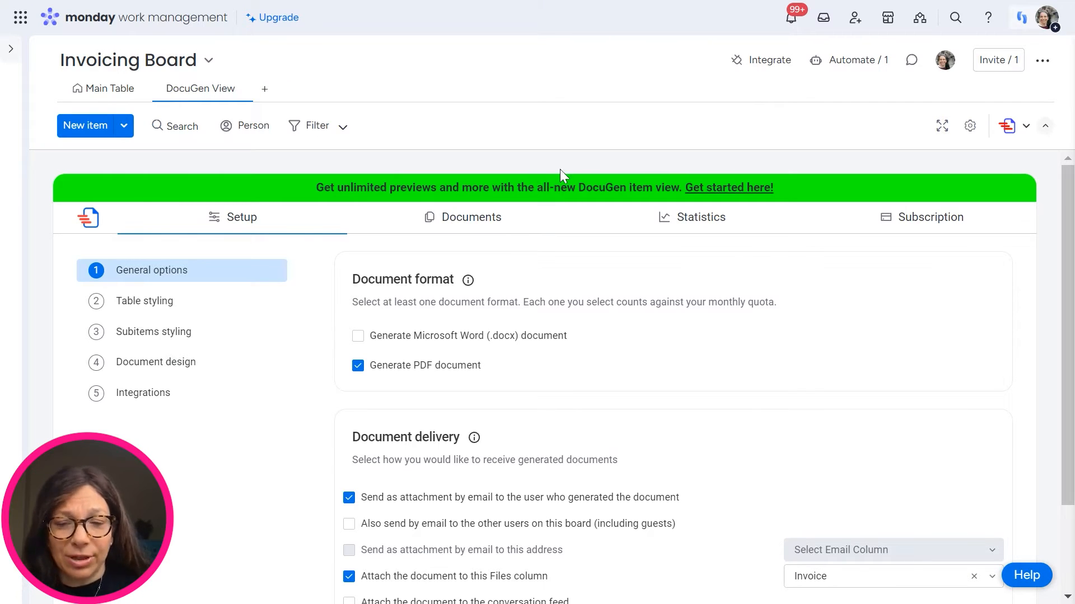
mouse_move(588, 162)
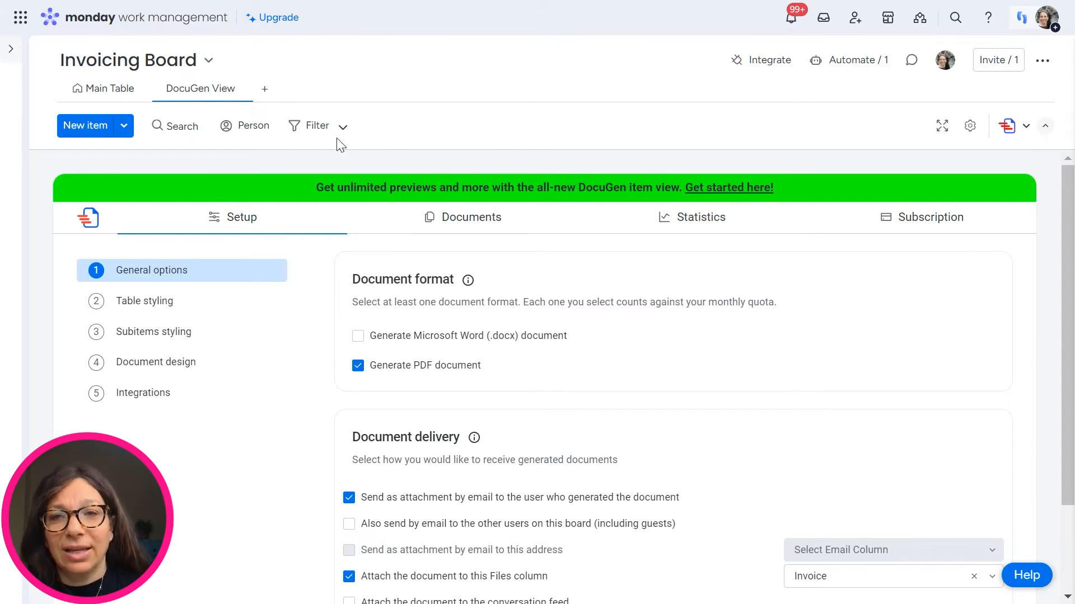
mouse_move(497, 110)
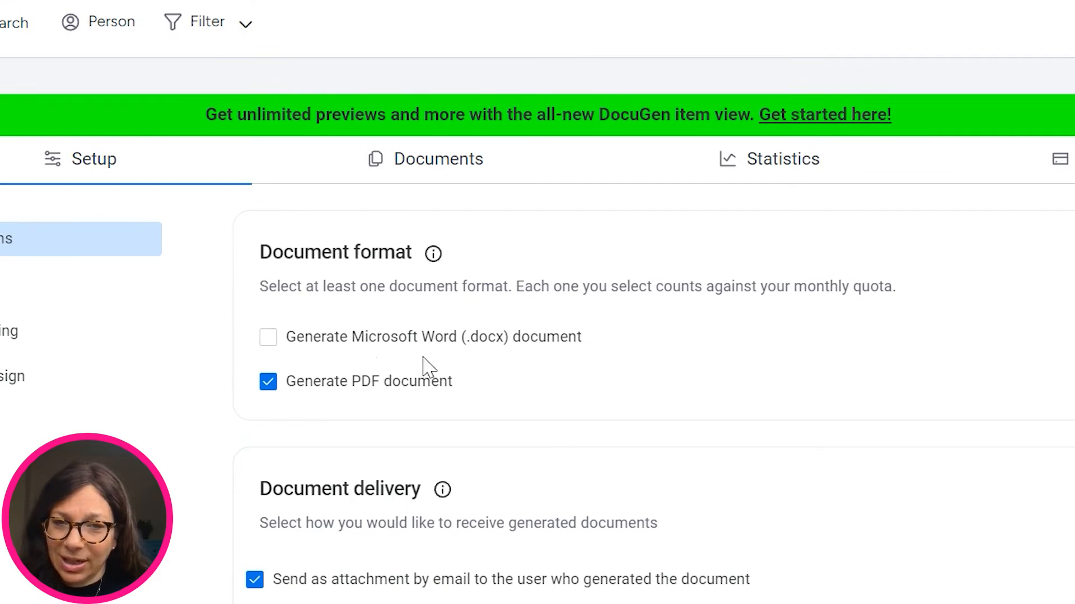
mouse_move(404, 341)
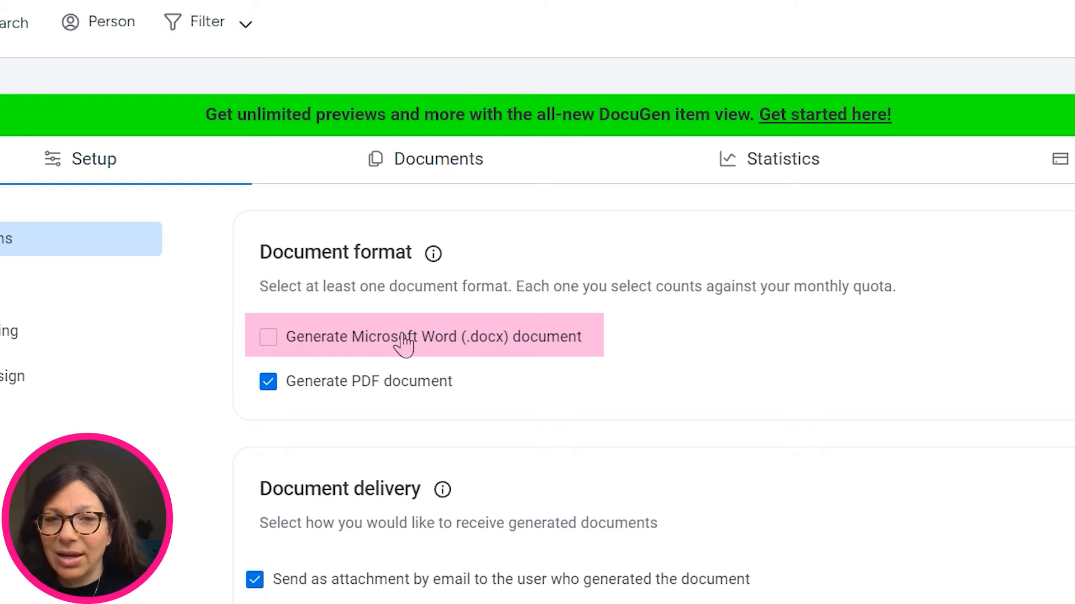
mouse_move(430, 378)
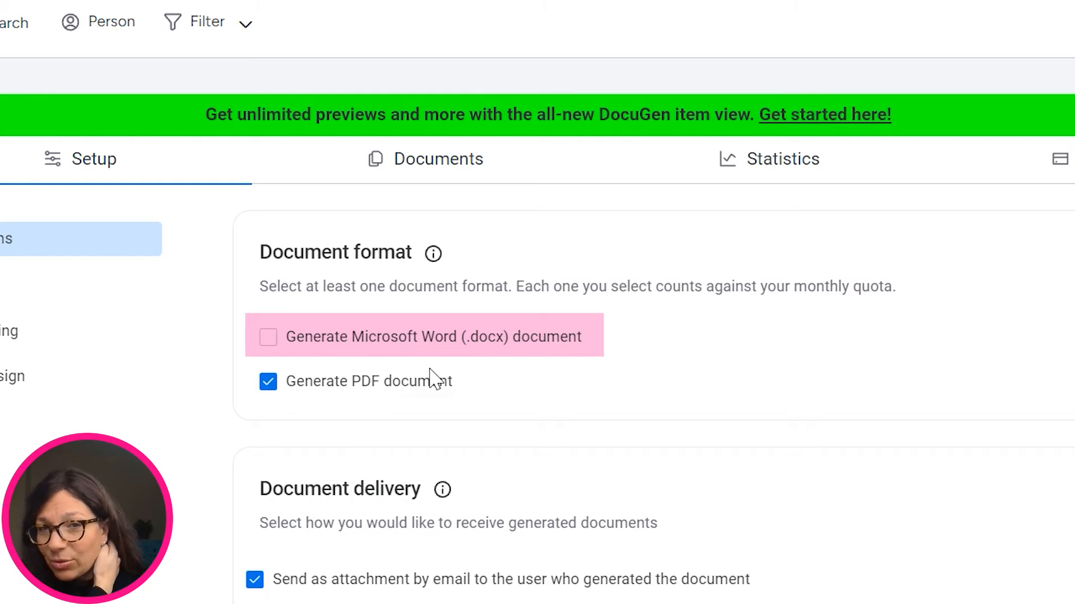
left_click(268, 337)
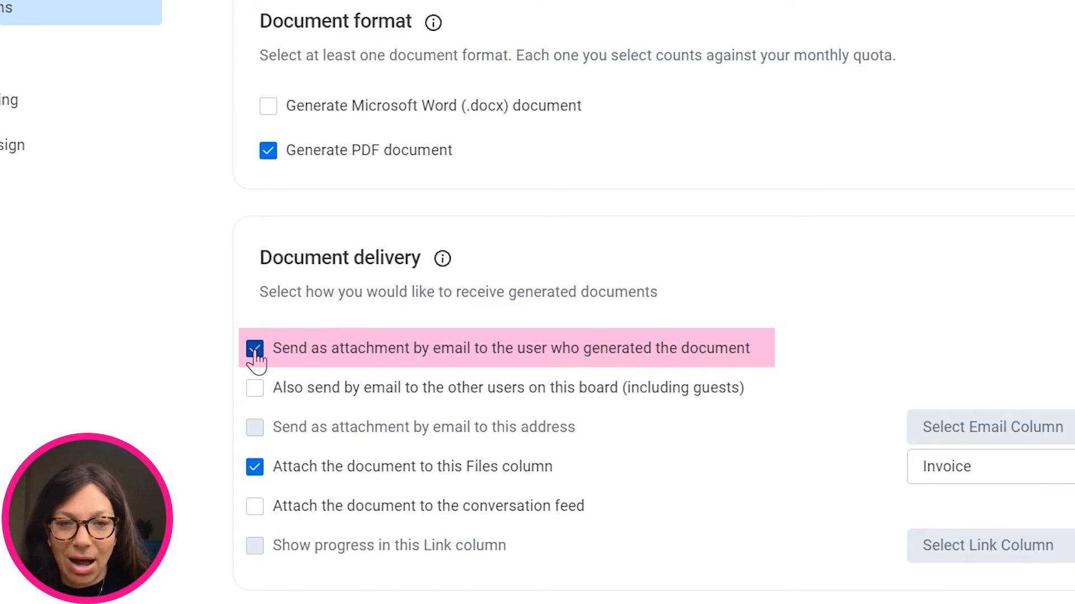
mouse_move(390, 387)
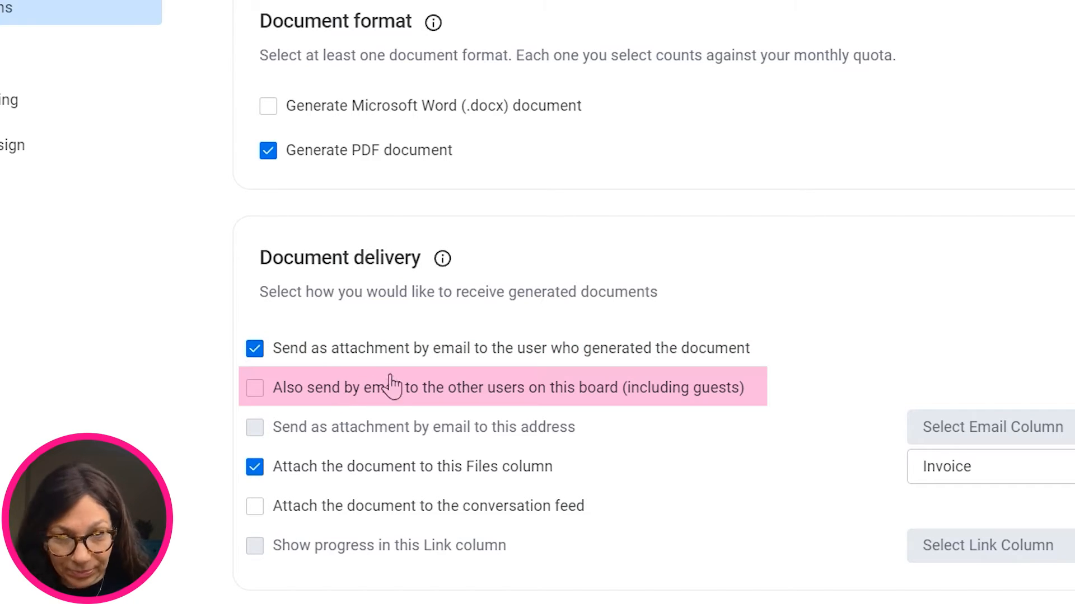
mouse_move(248, 481)
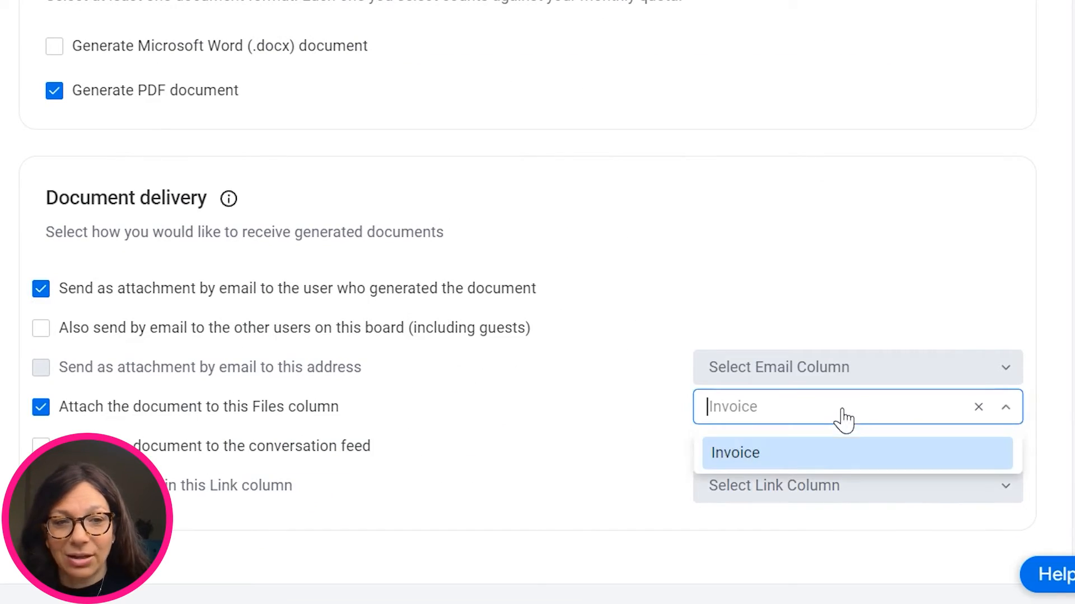
left_click(734, 453)
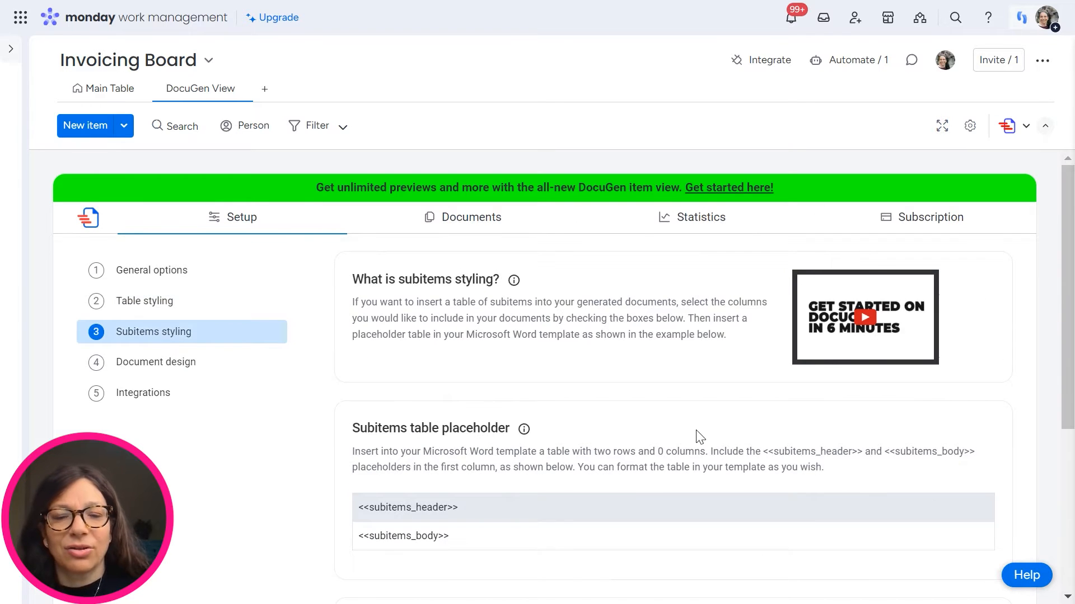
mouse_move(368, 375)
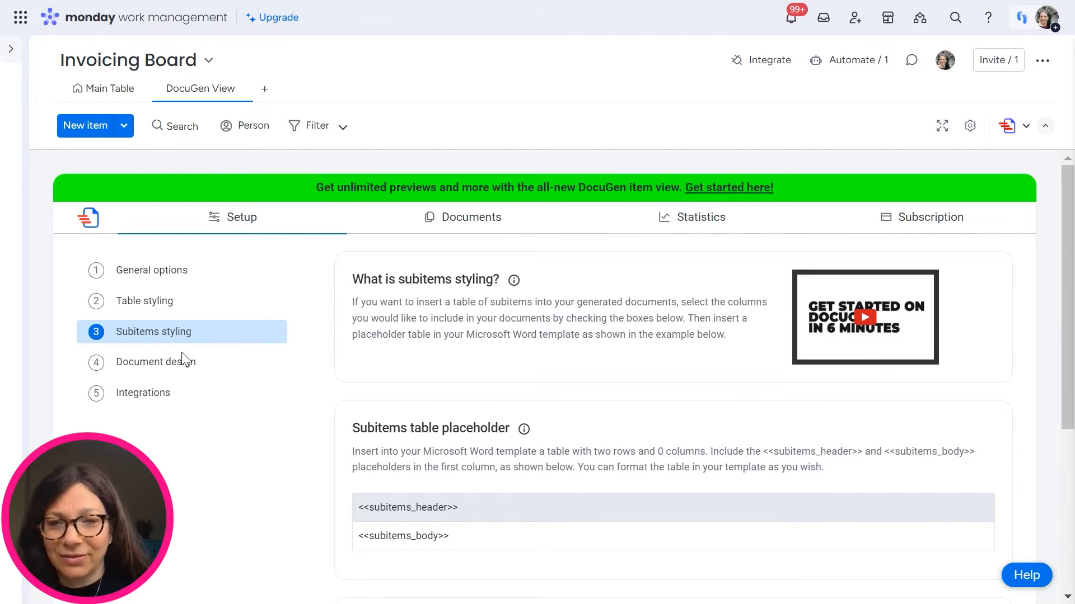
Step: Go to step 4, Document design, in the DocuGen setup sidebar
left_click(156, 362)
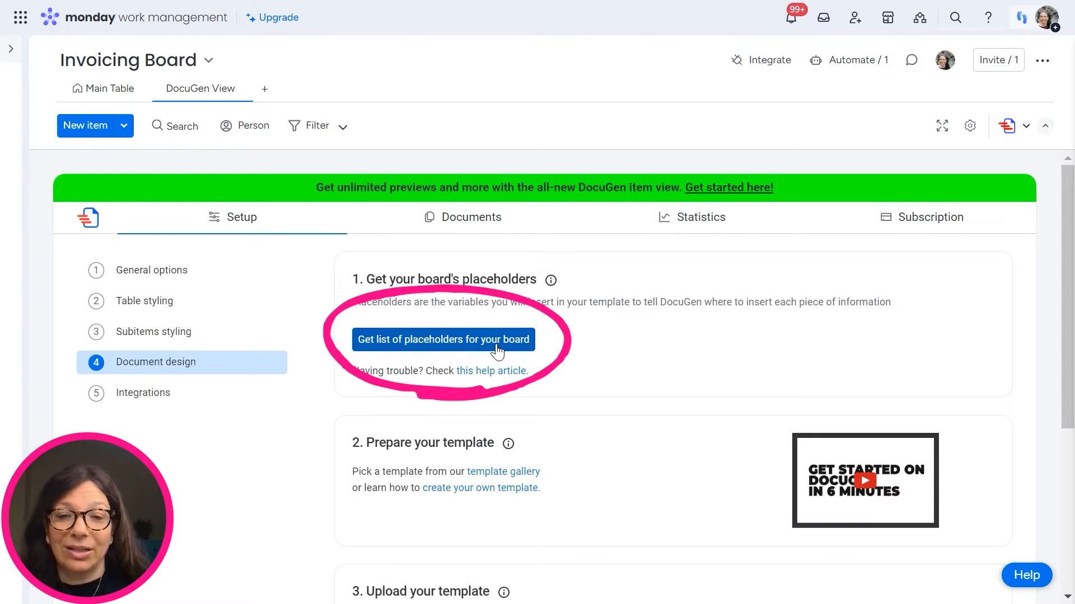
scroll("down", 3)
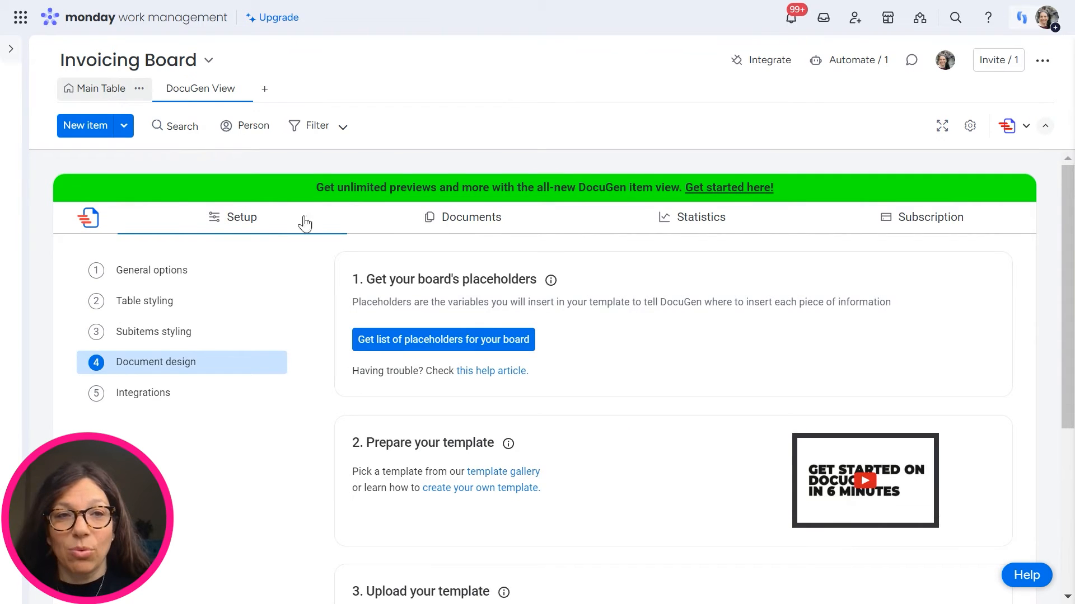
Step: Return to the Main Table listing clients with plans, fees and invoice numbers
left_click(102, 87)
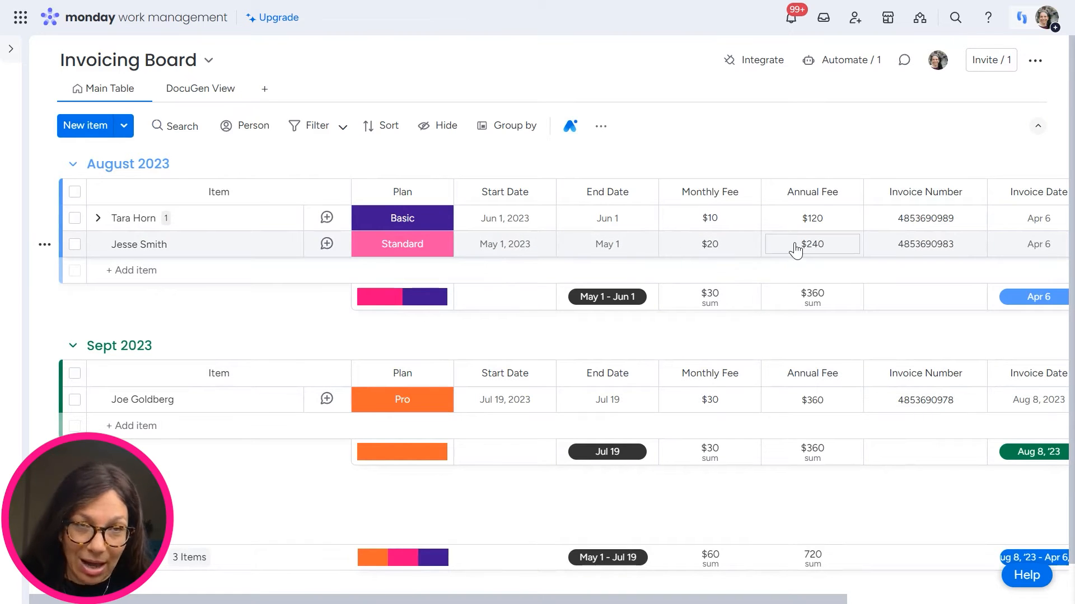
left_click(710, 244)
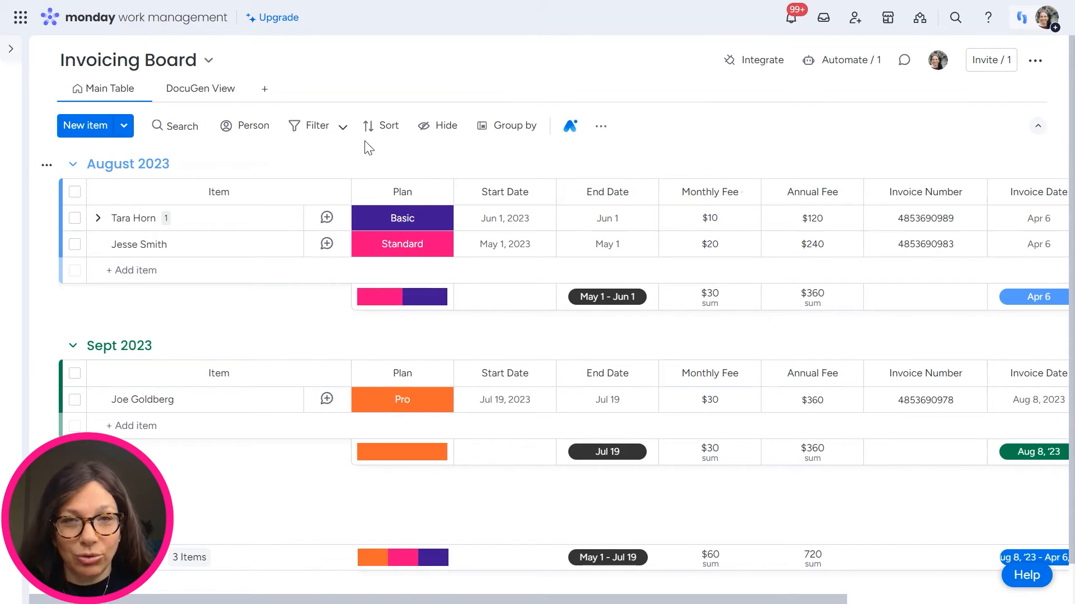
mouse_move(824, 142)
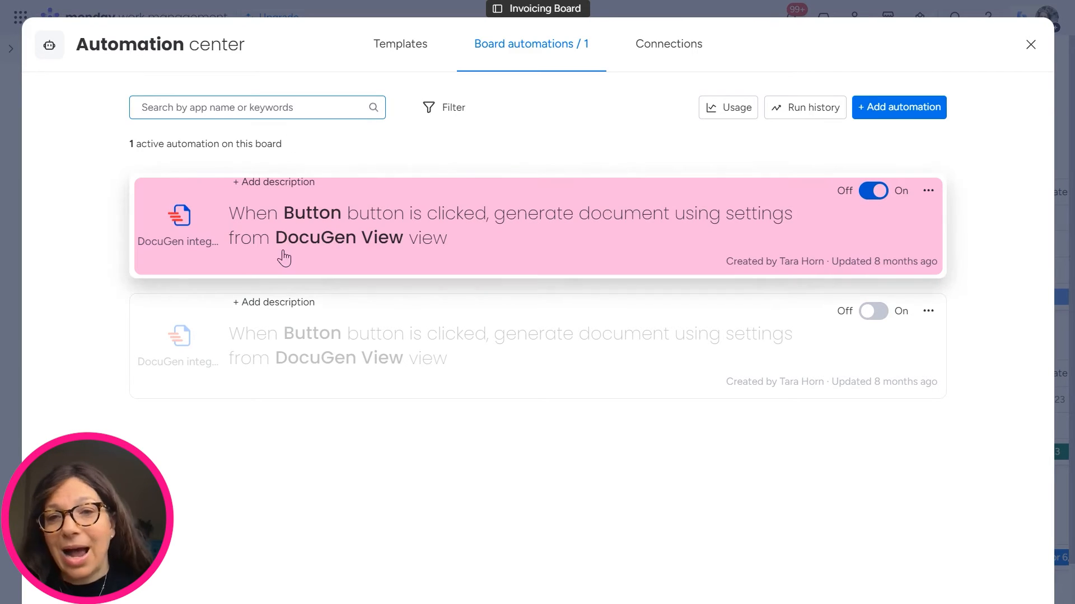
mouse_move(646, 242)
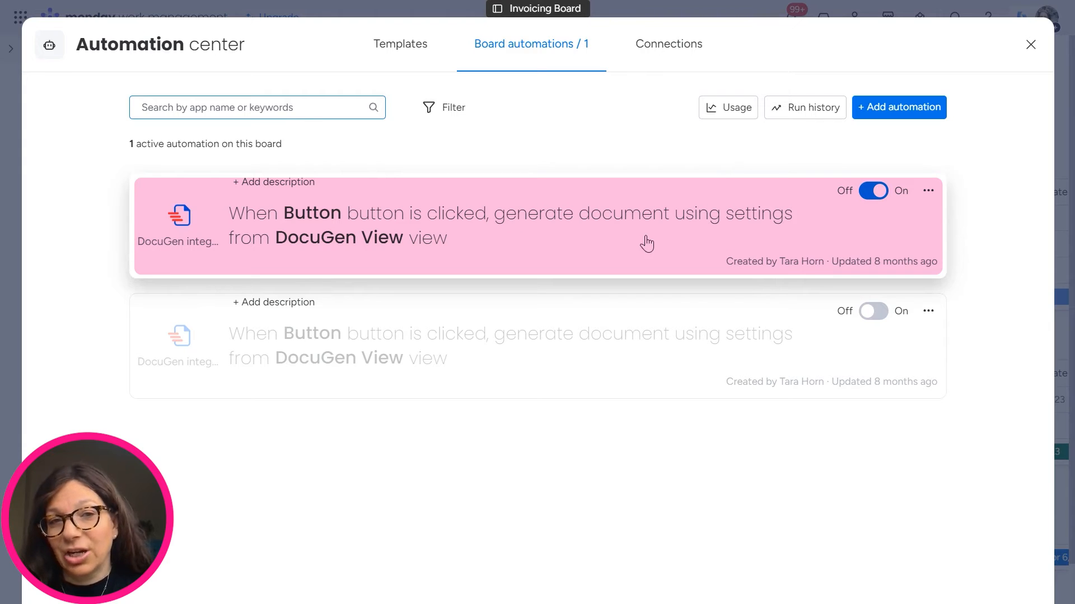
Step: Review the DocuGen button automation's successful run history, then close the Automation center
left_click(510, 226)
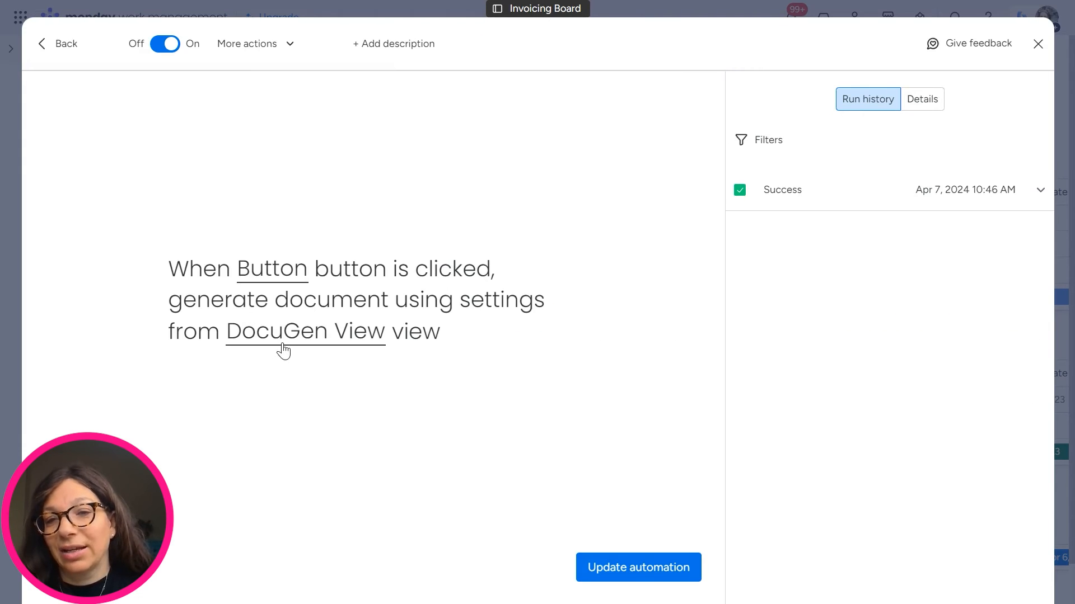
mouse_move(526, 248)
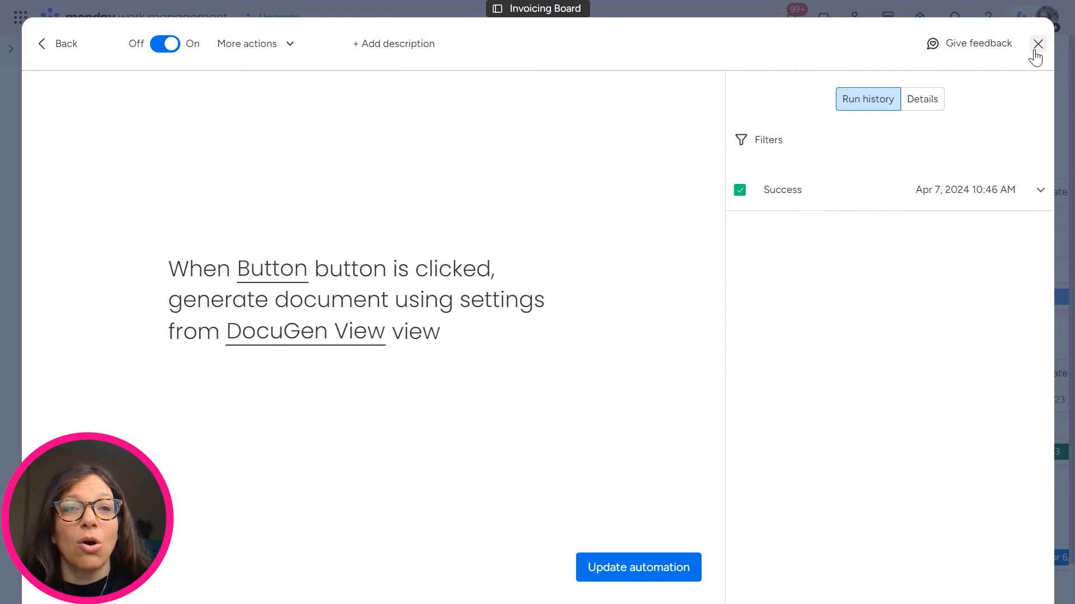
left_click(1037, 44)
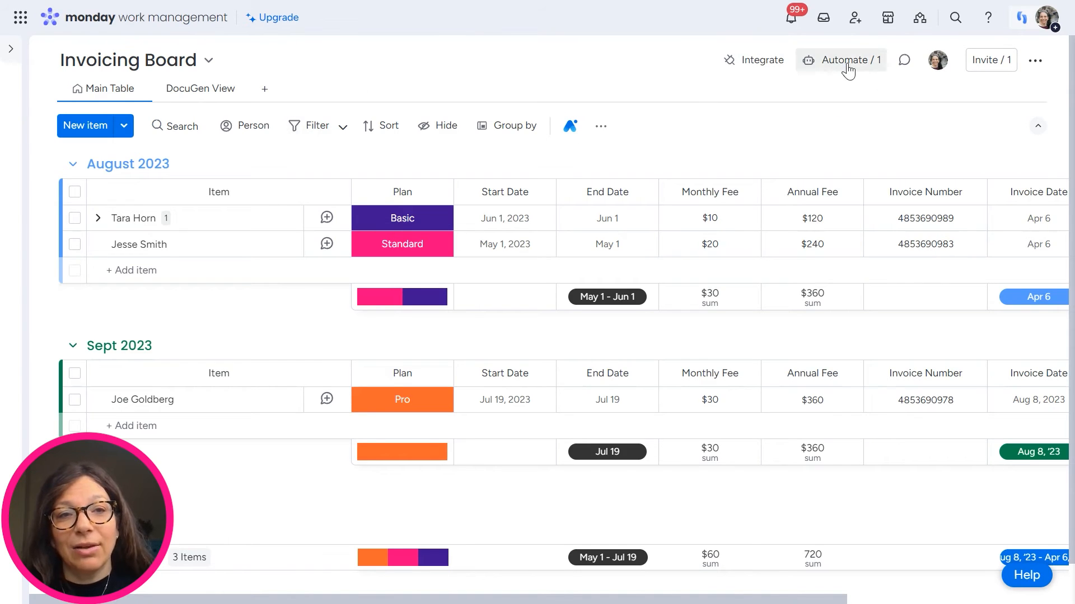
Step: Search the automation templates for 'Docugen', browse its button, status and date recipes, then close
left_click(840, 59)
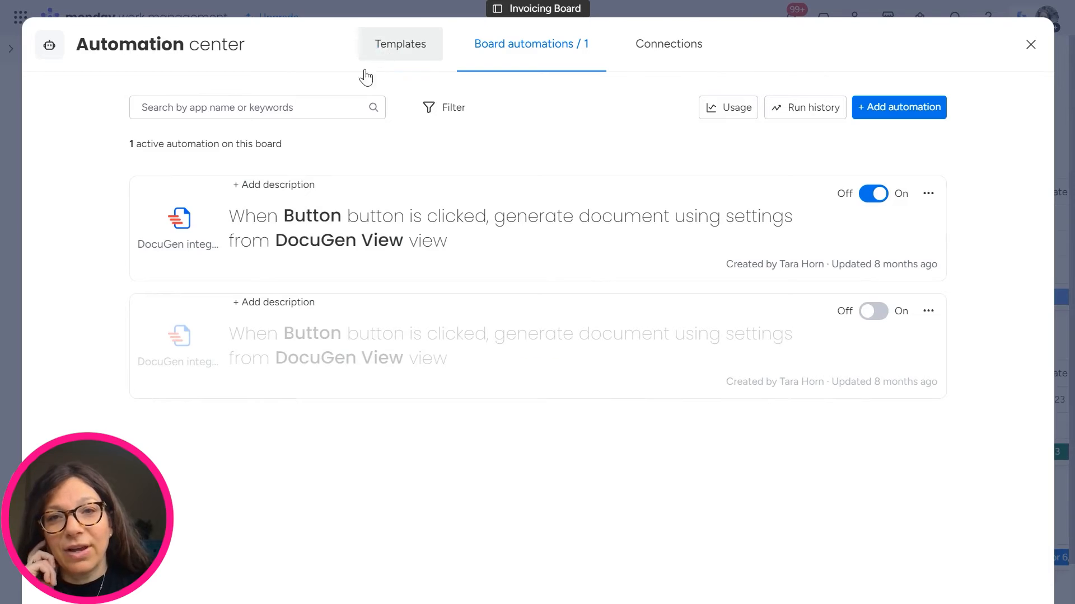
left_click(400, 44)
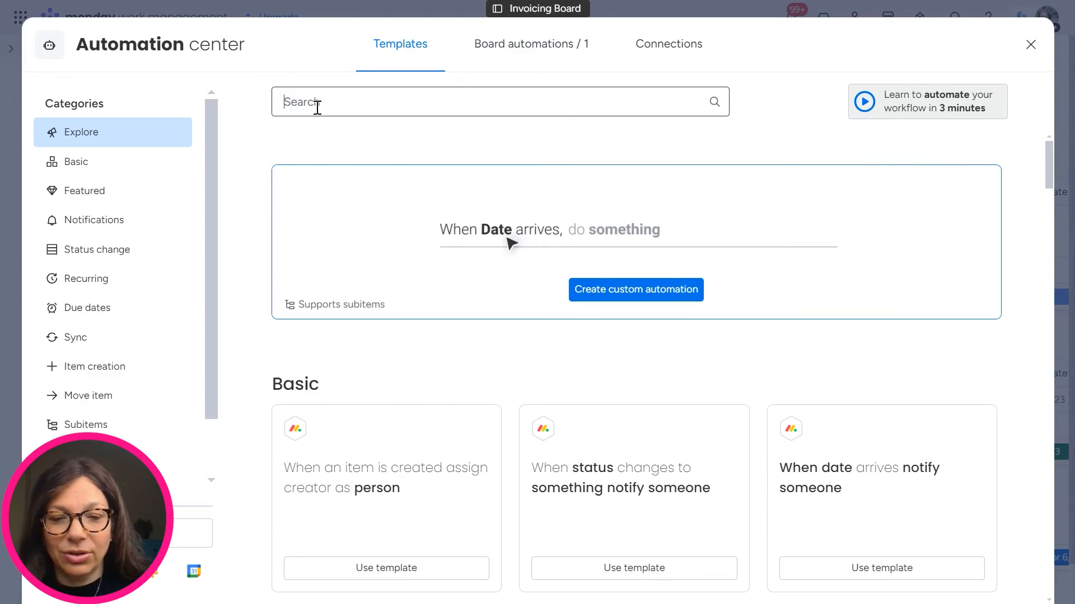
type("Docugen")
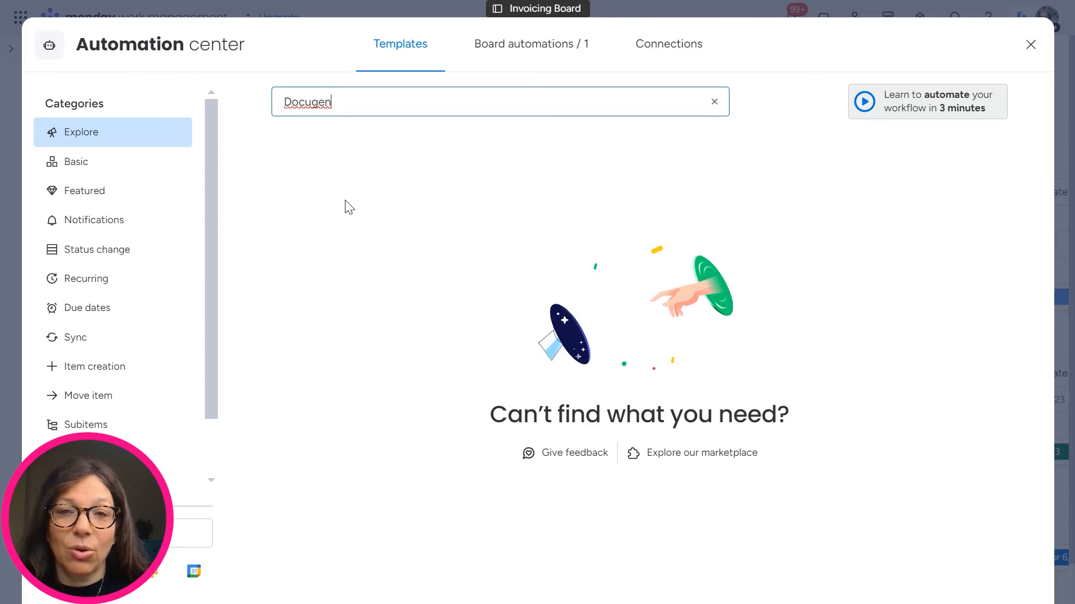
mouse_move(354, 202)
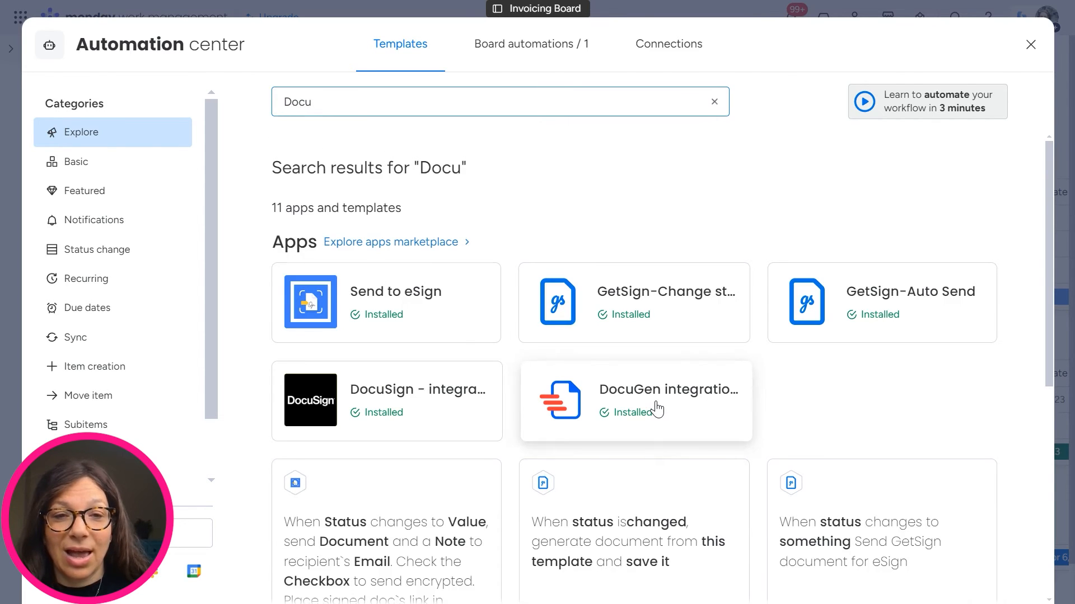
left_click(634, 401)
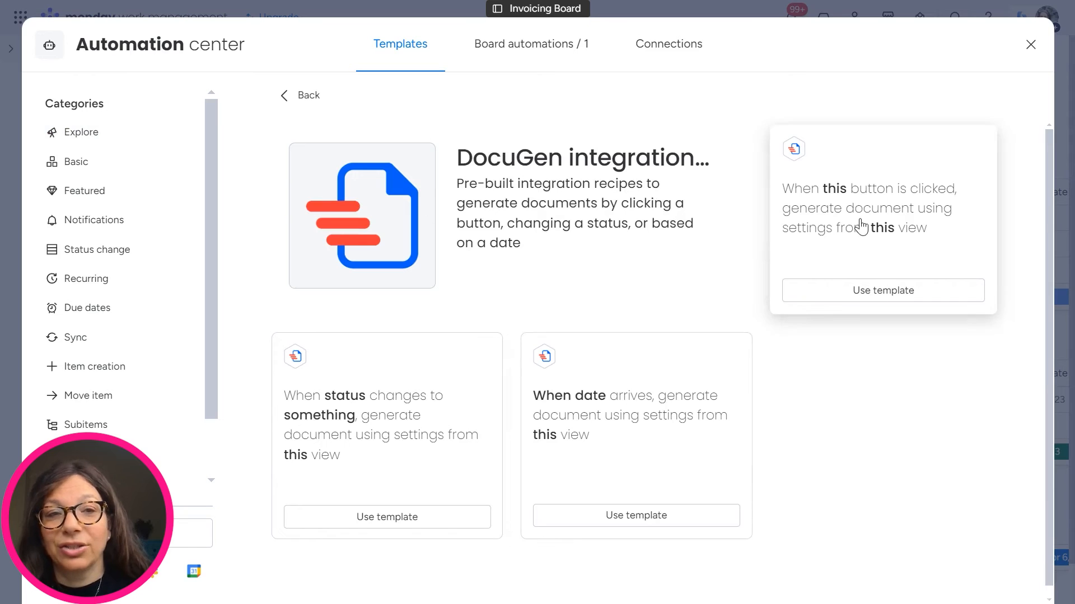
mouse_move(346, 493)
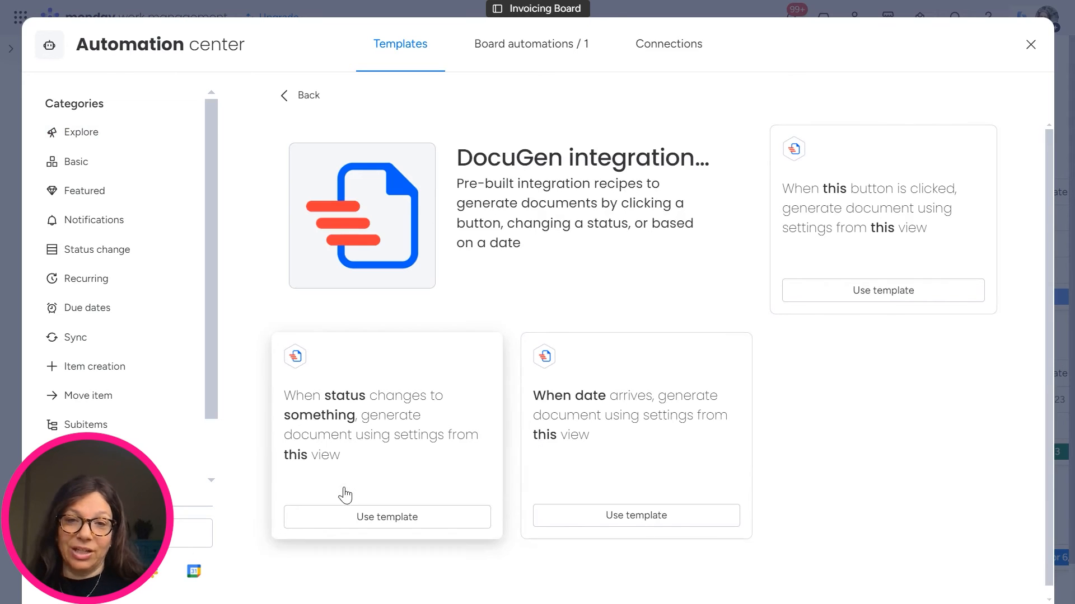
mouse_move(850, 233)
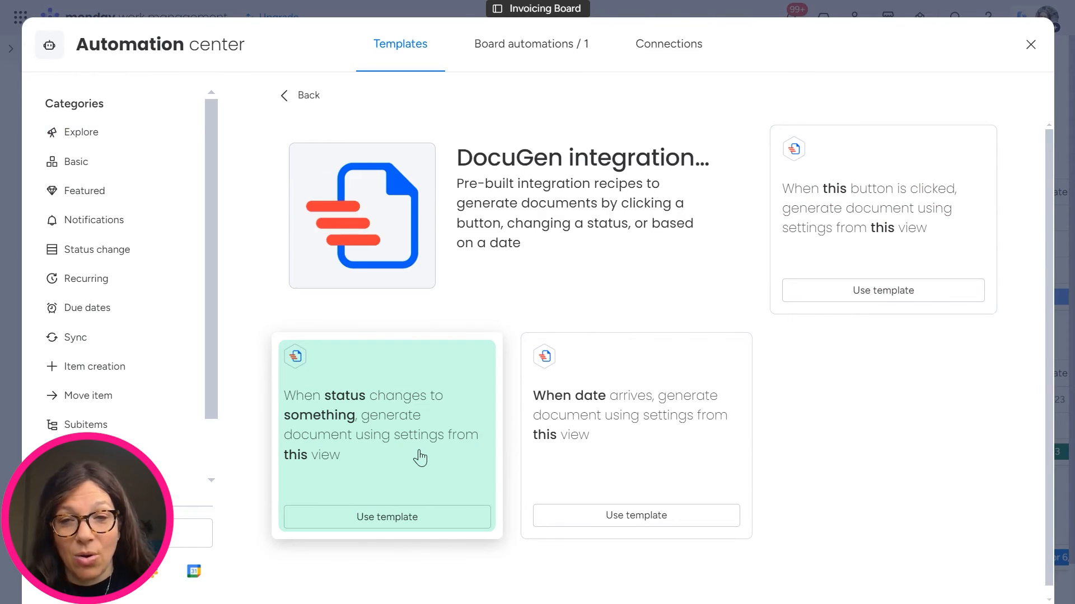
mouse_move(652, 450)
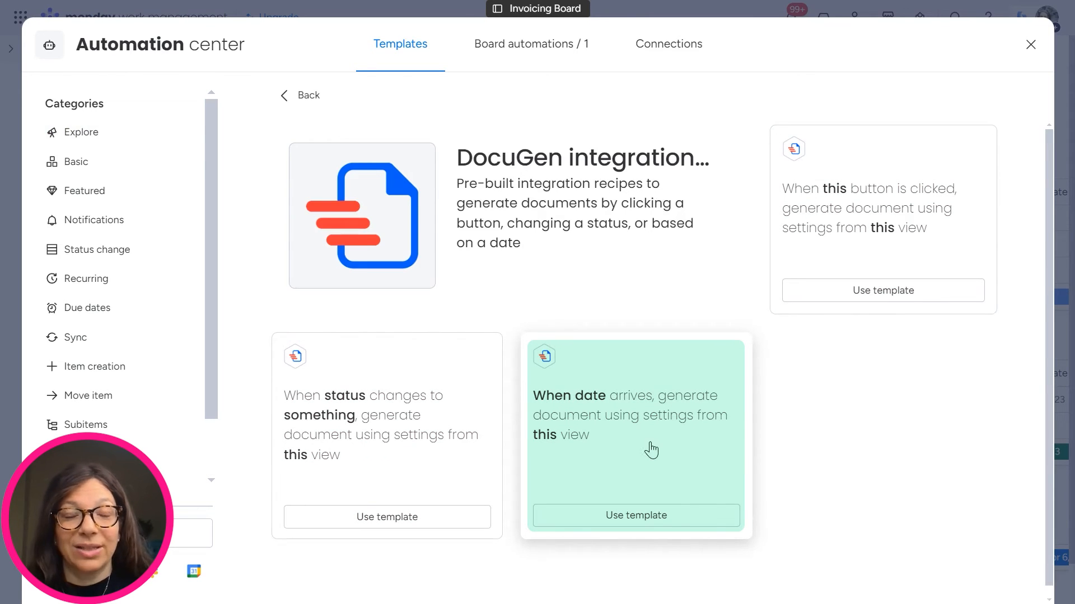
left_click(1030, 45)
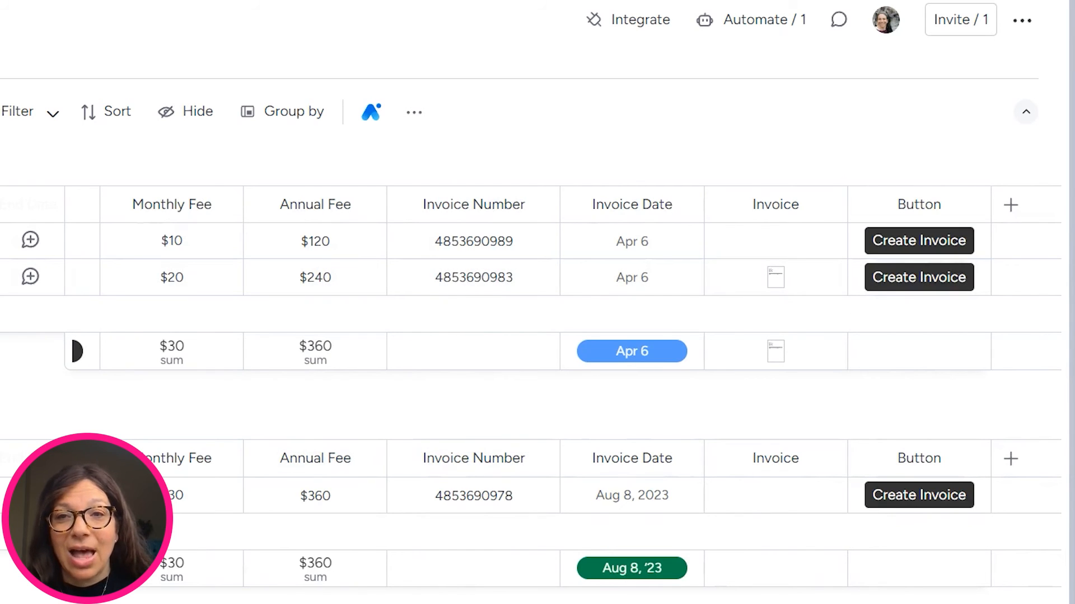
Step: Download Invoice.docx from Document design's uploaded template and open it in Word
left_click(201, 88)
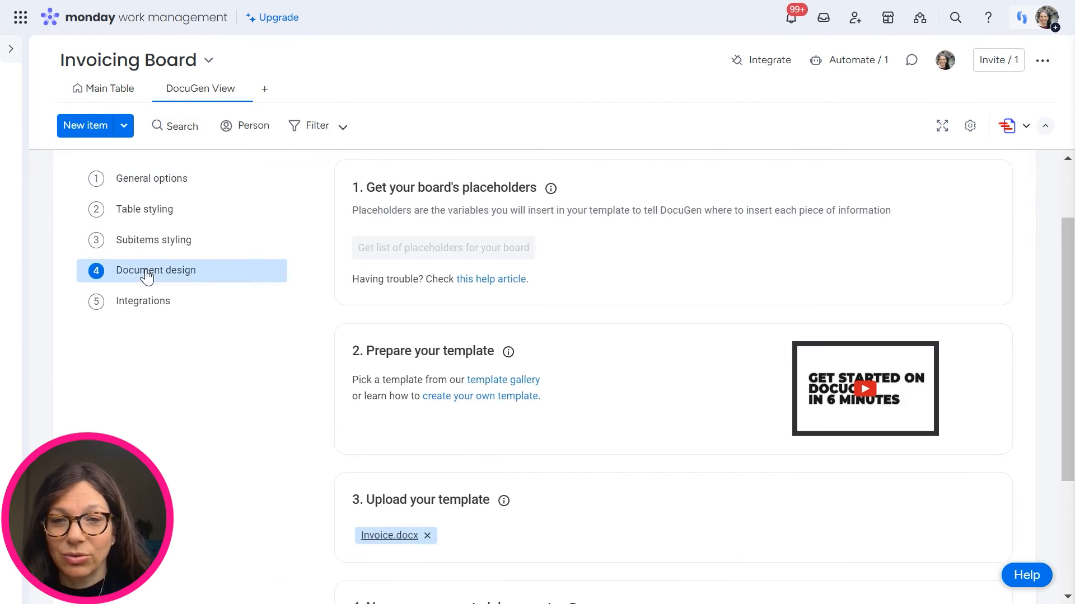
scroll("down", 3)
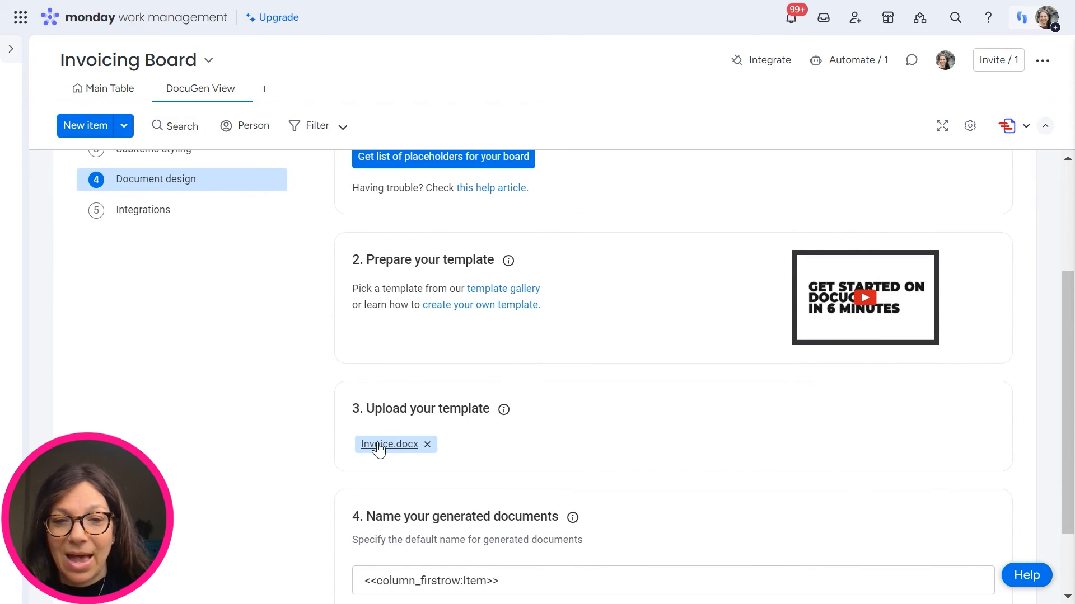
left_click(389, 445)
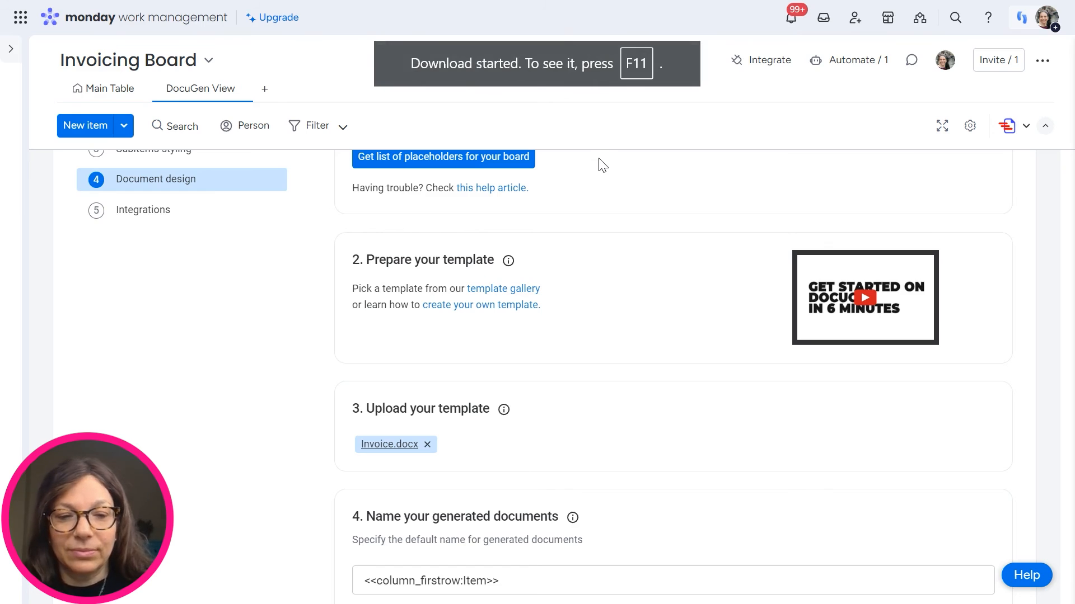
left_click(881, 57)
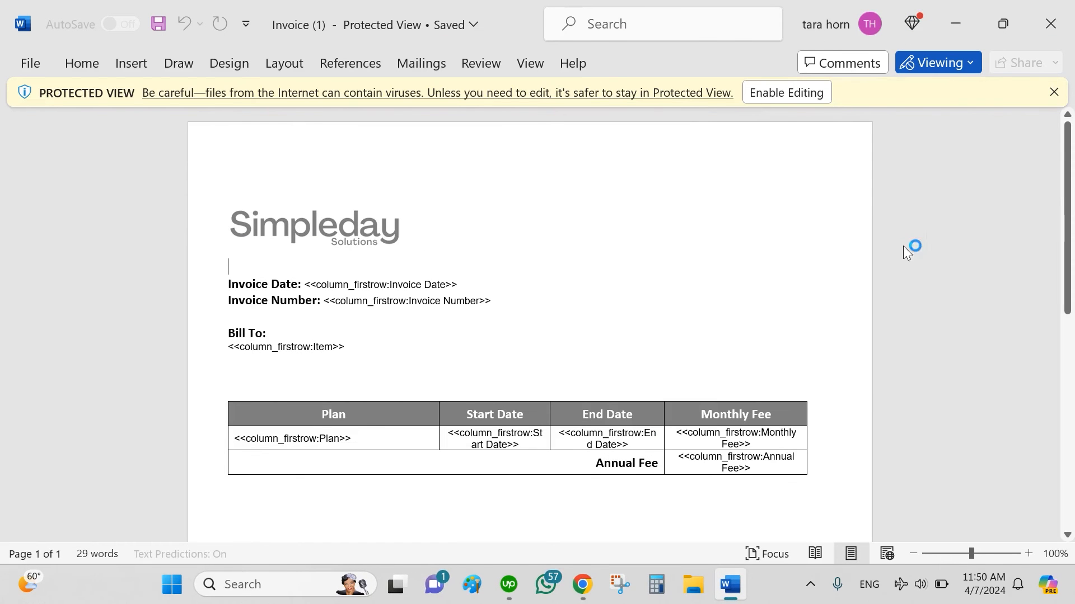
mouse_move(459, 286)
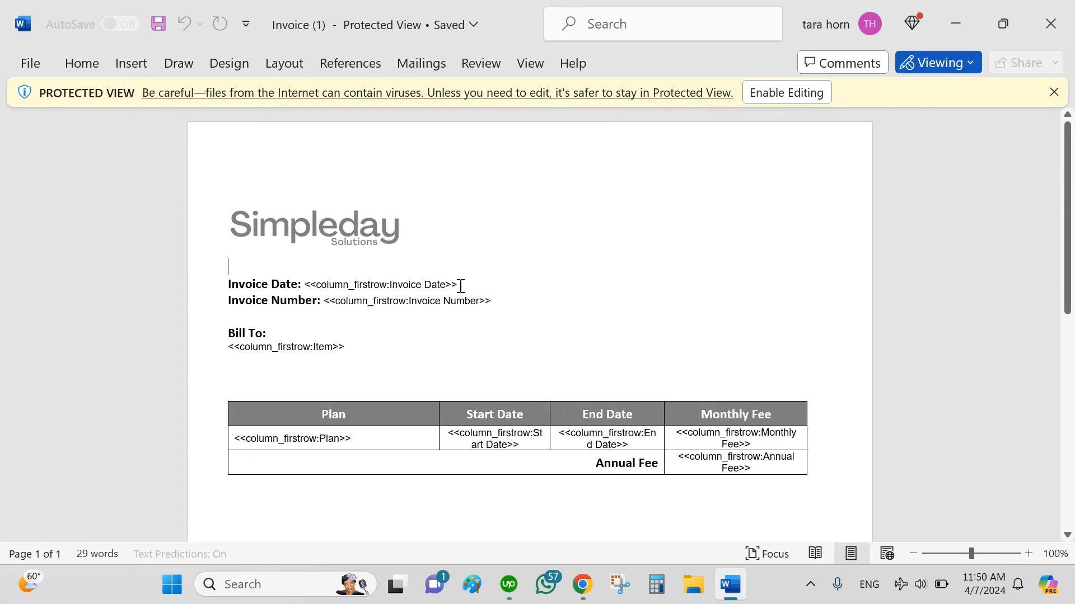
mouse_move(332, 310)
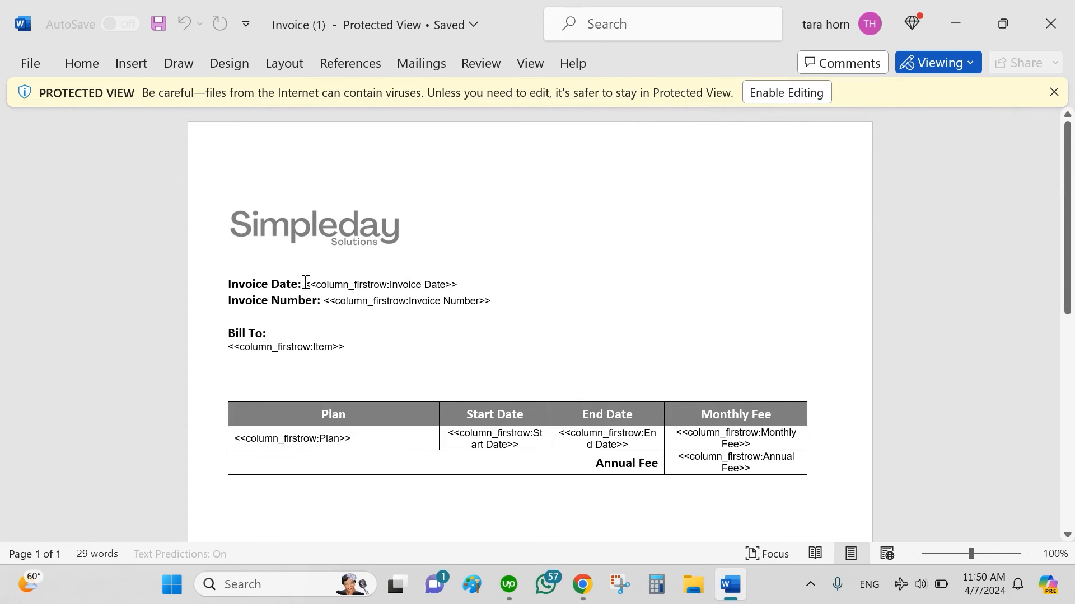
mouse_move(316, 429)
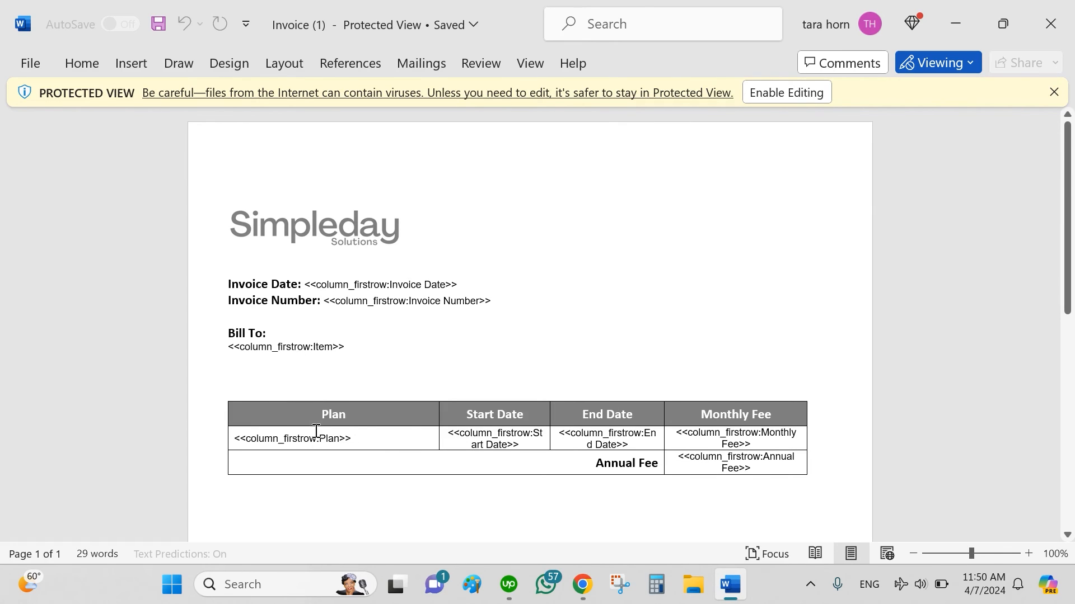
mouse_move(677, 455)
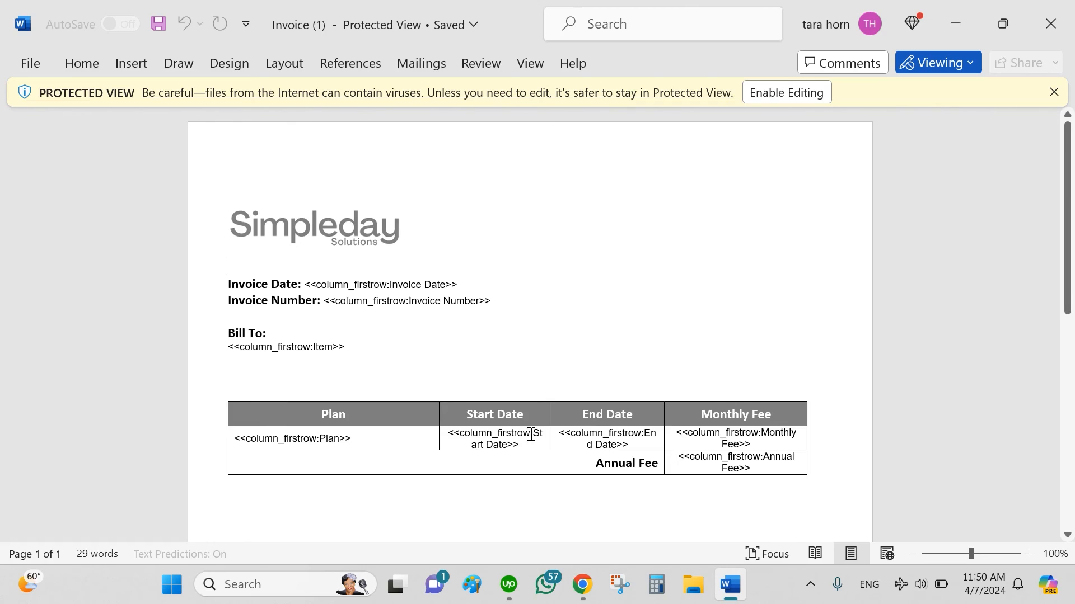
mouse_move(1051, 23)
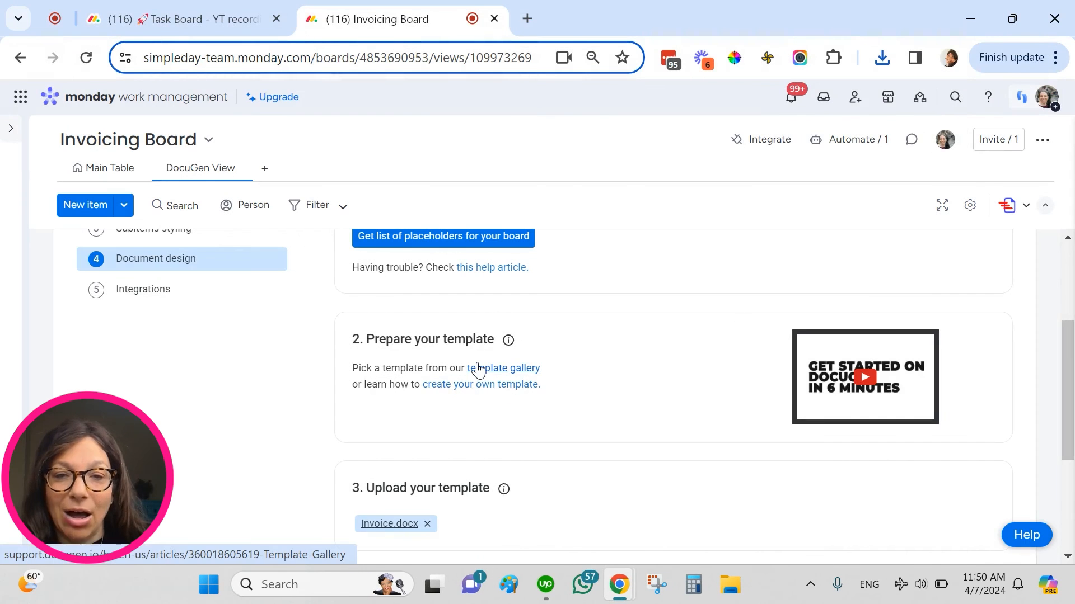
Step: Leave the DocuGen View and return to the Invoicing Board's Main Table
scroll("down", 3)
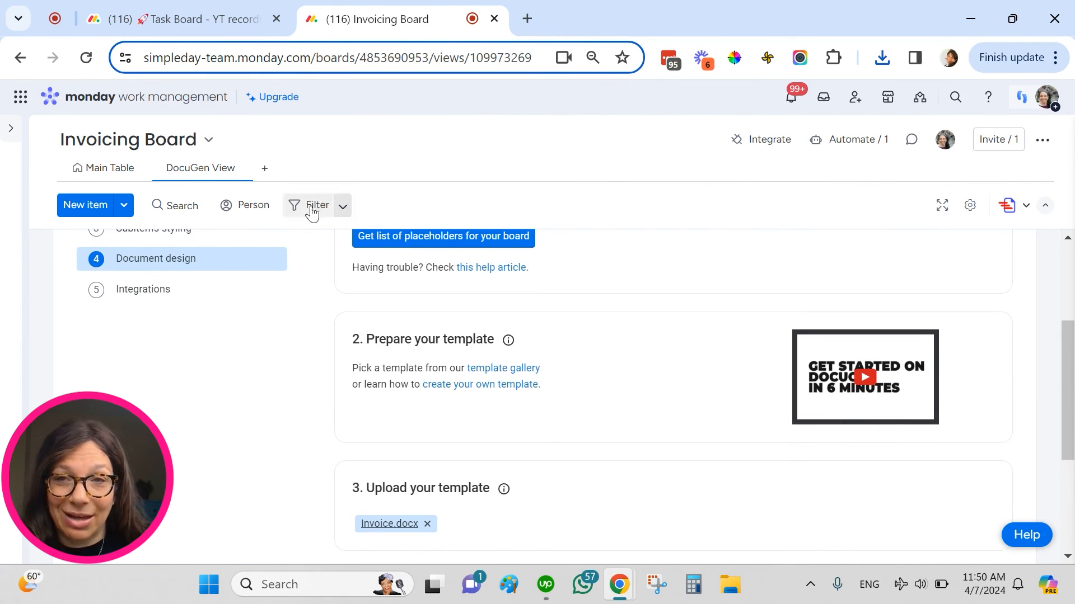
left_click(110, 168)
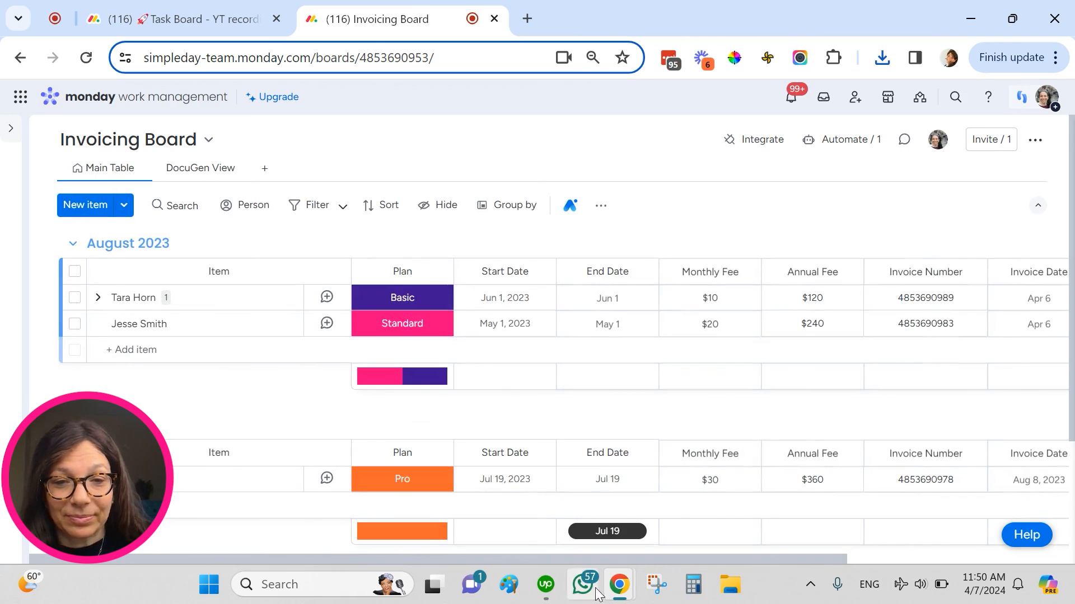